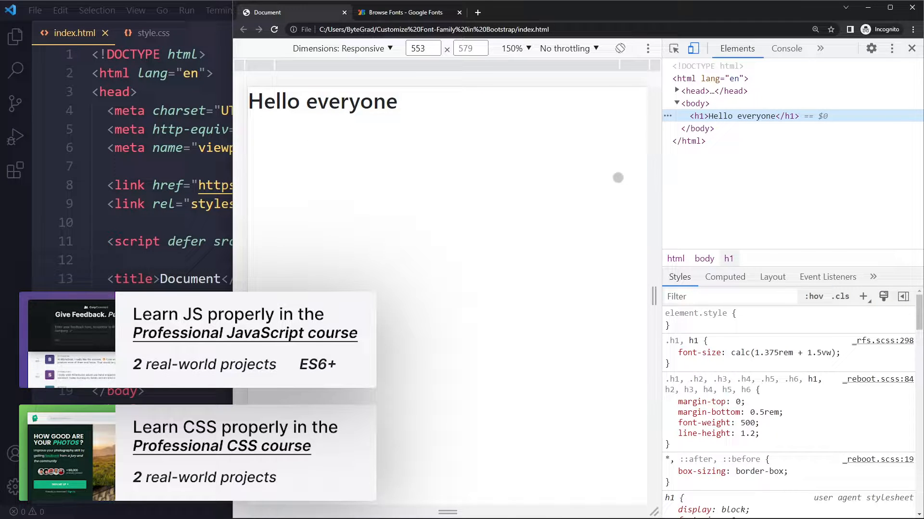
Trace the heading's computed font-family to the _reboot.scss body rule using --bs-body-font-family
left_click(725, 277)
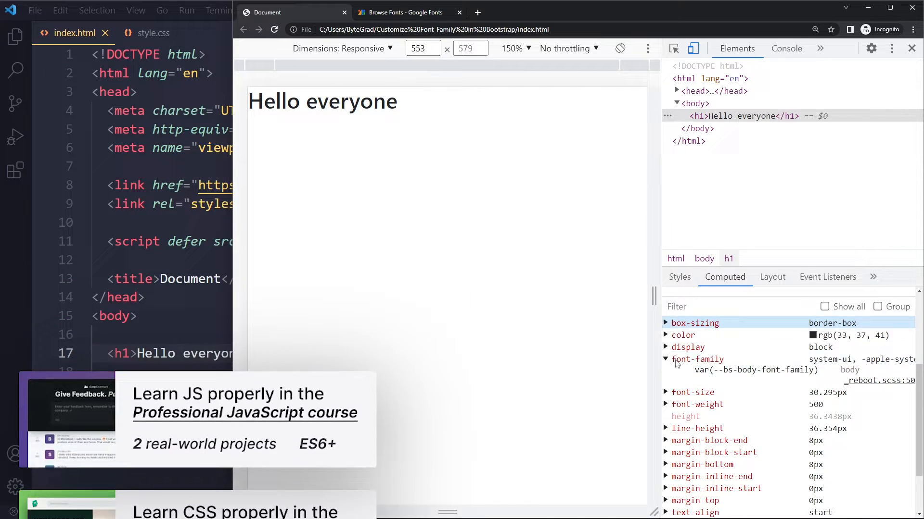
left_click(679, 277)
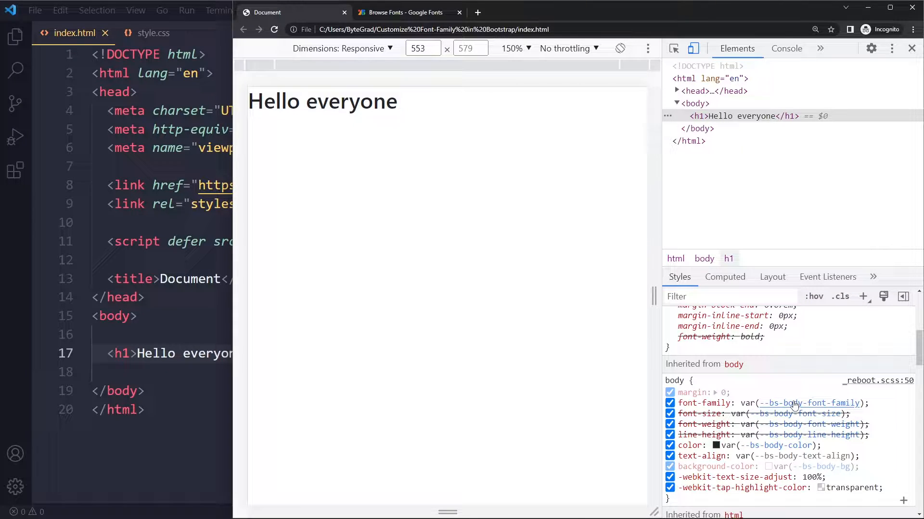
Write :root { --bs-body-font-family: 'Roboto', sans-serif; } in style.css and save it
left_click(154, 34)
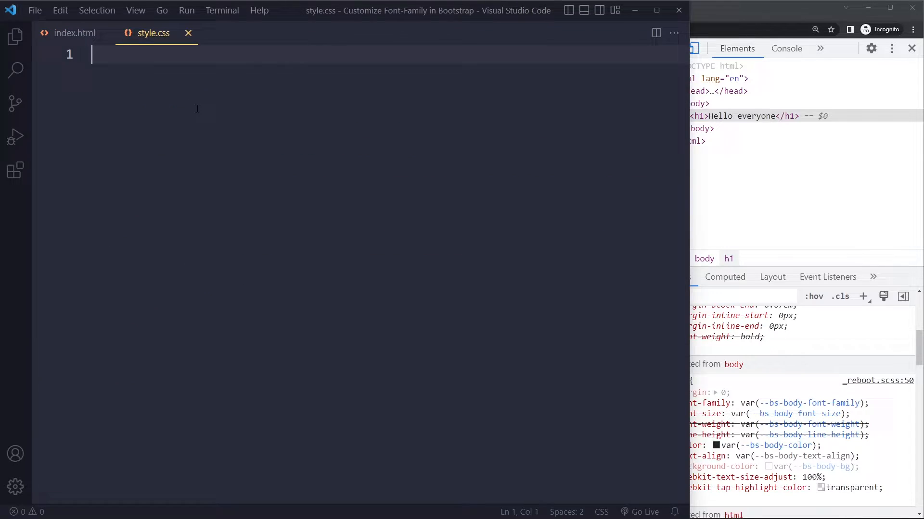
type(":")
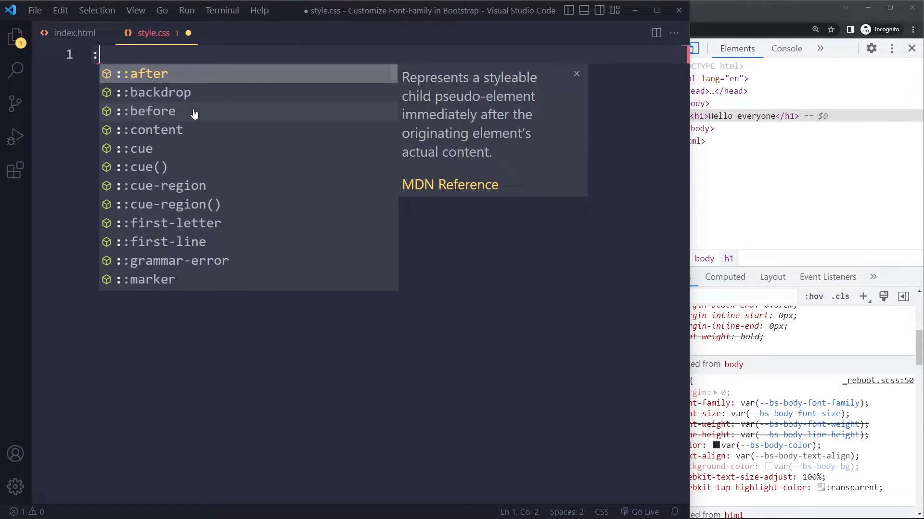
type("root {")
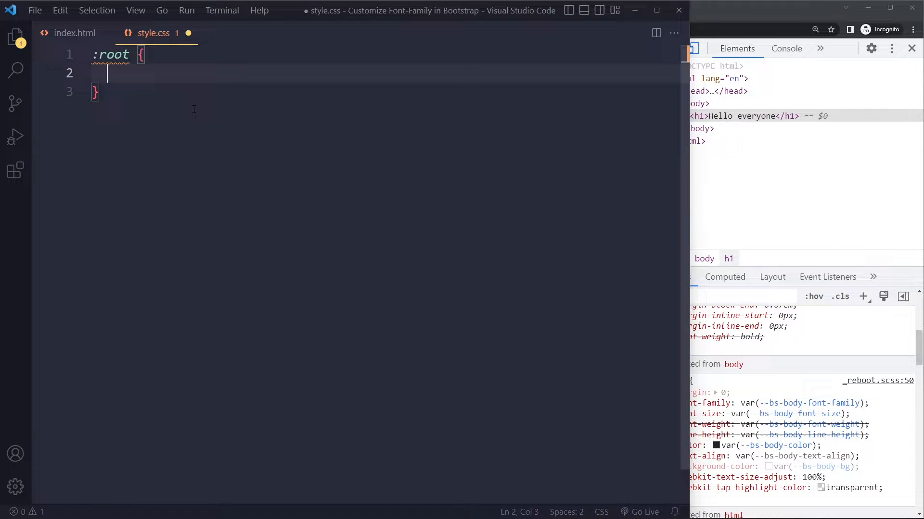
type("--")
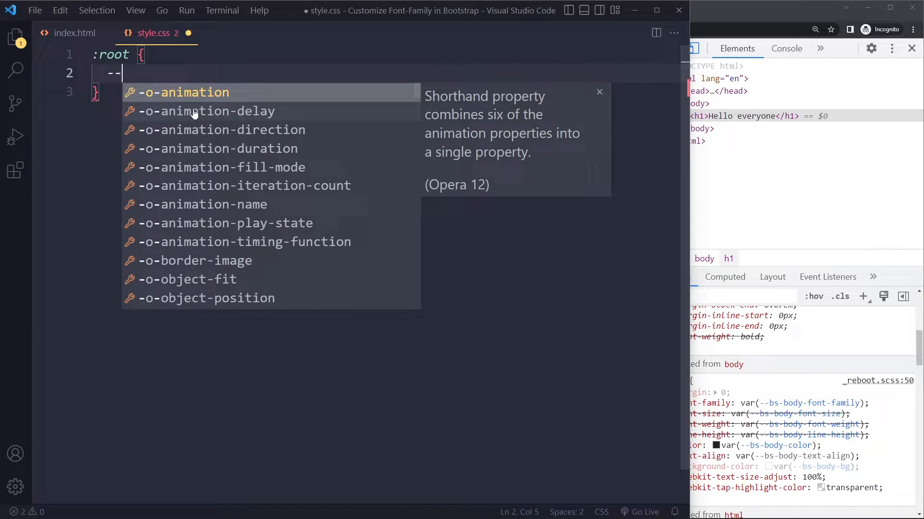
type("bs-body-font-family: '")
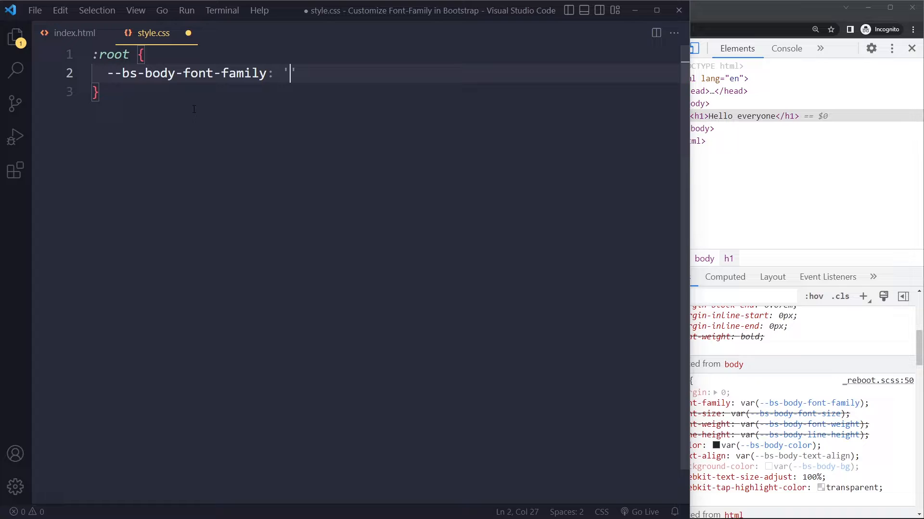
type("Roboto")
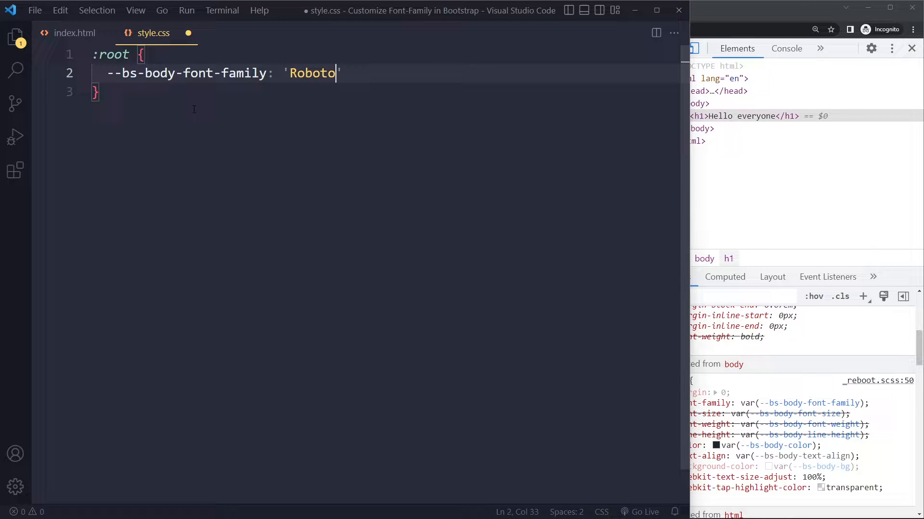
type(", sans-seri")
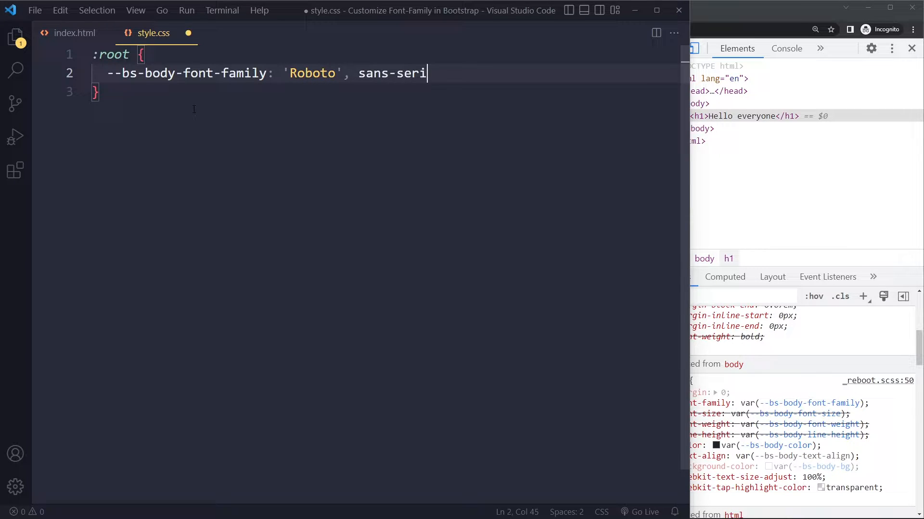
type("f;")
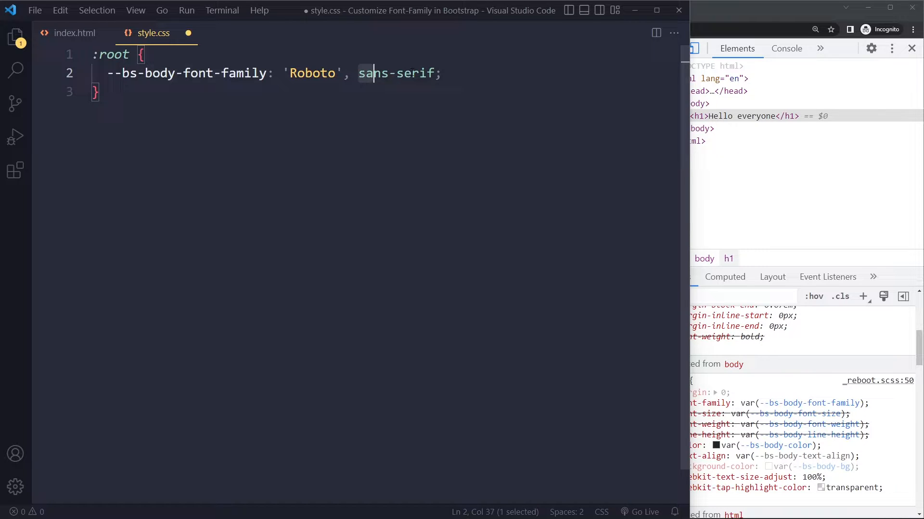
left_click(442, 73)
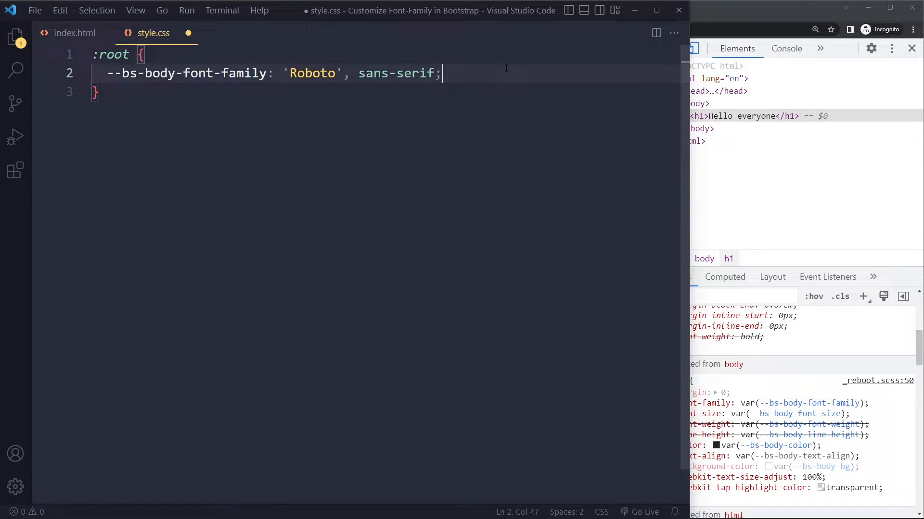
key("ctrl+s")
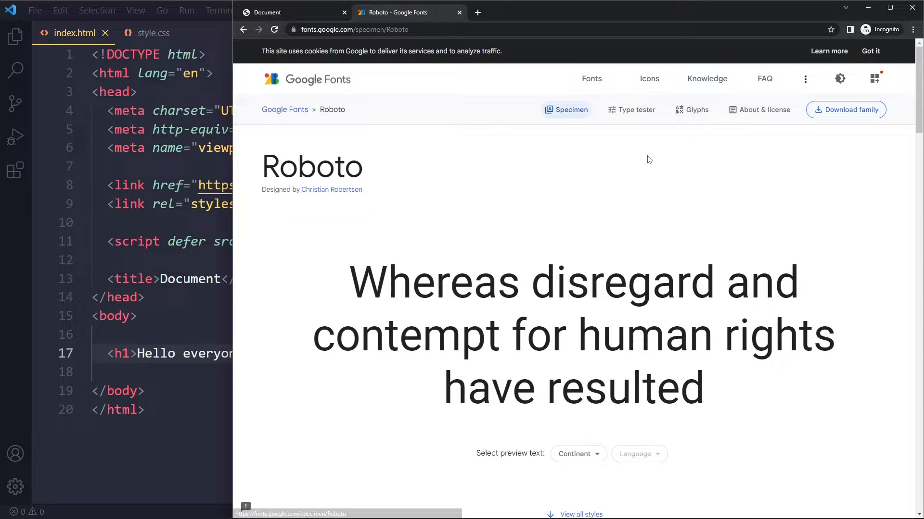
Add Roboto Bold 700 to the Google Fonts selection and review the selected families
scroll("down", 3)
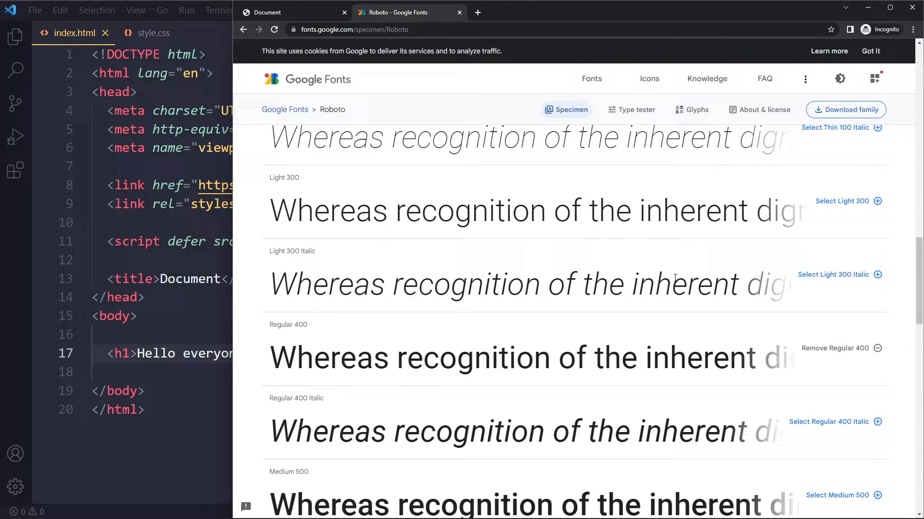
scroll("down", 3)
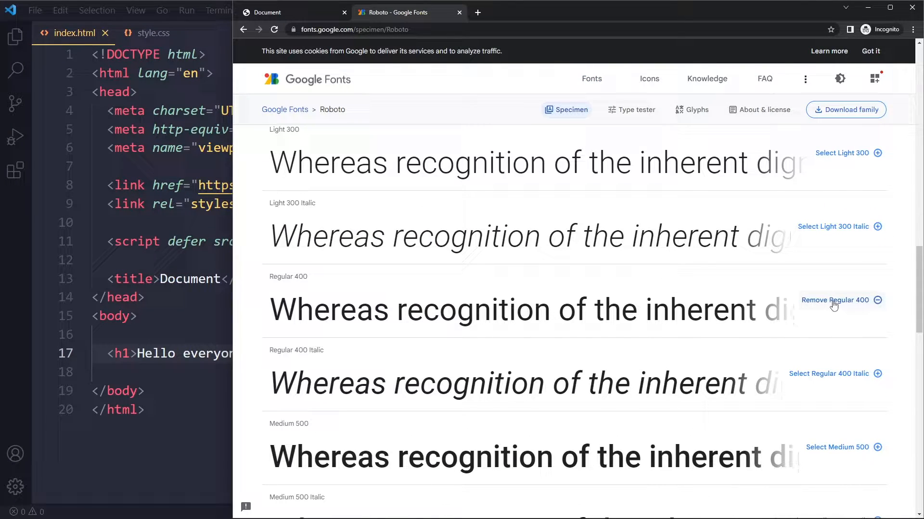
scroll("down", 3)
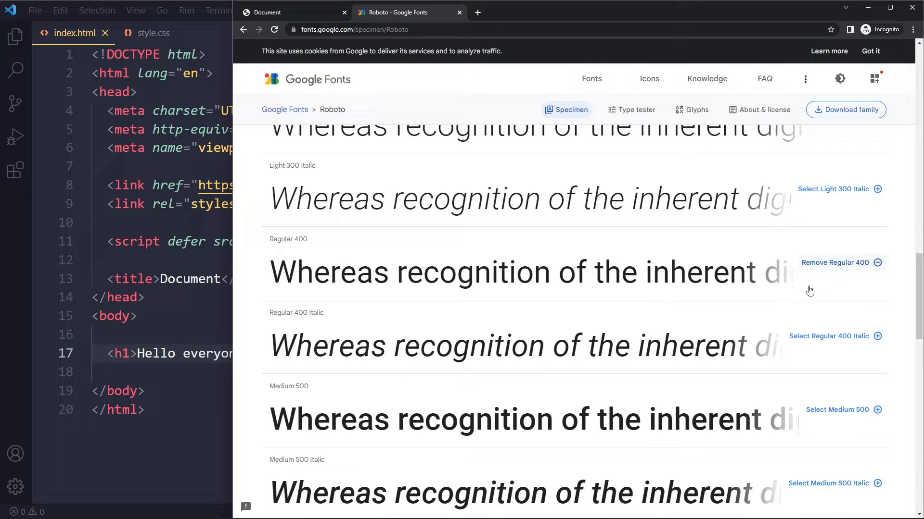
scroll("down", 3)
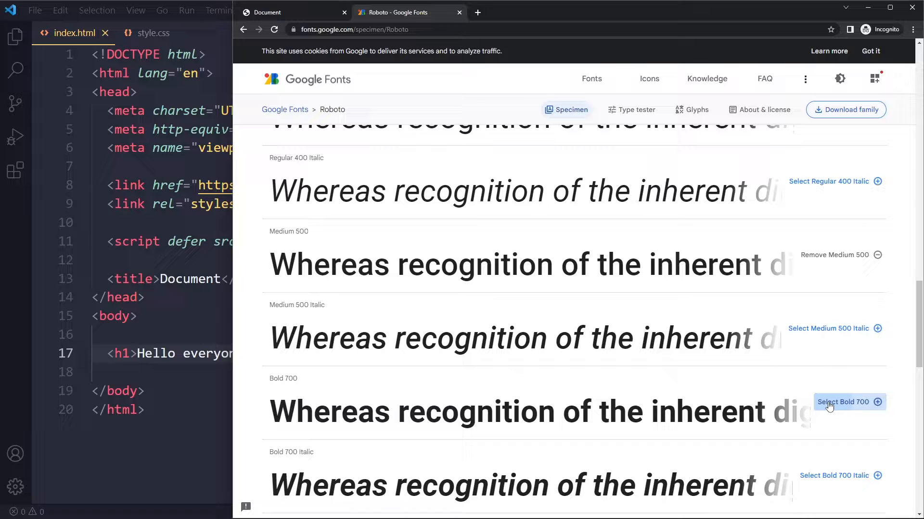
left_click(845, 402)
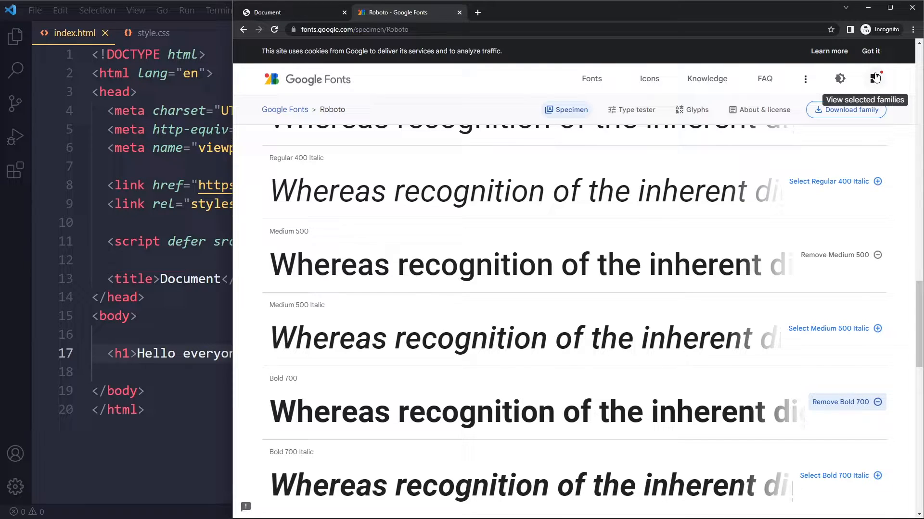
left_click(874, 78)
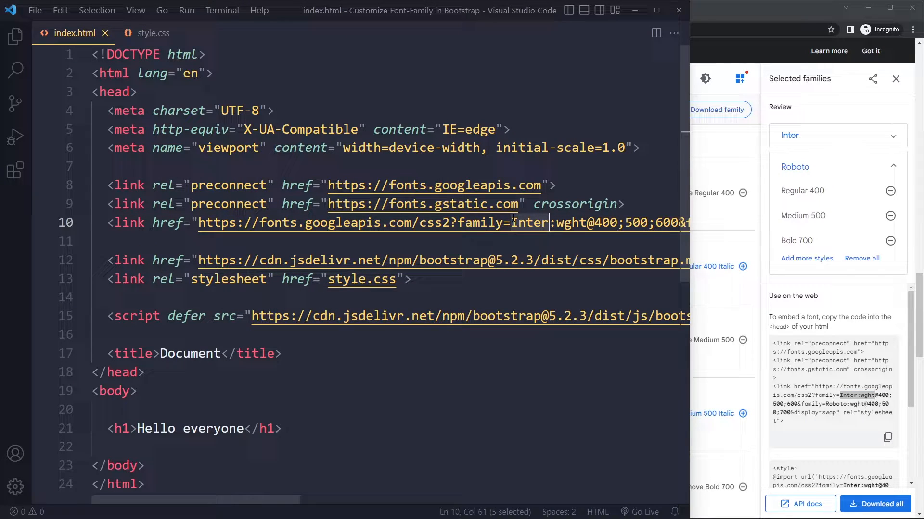
Replace Inter with Roboto in the Google Fonts link's family parameter in index.html
type("Robo")
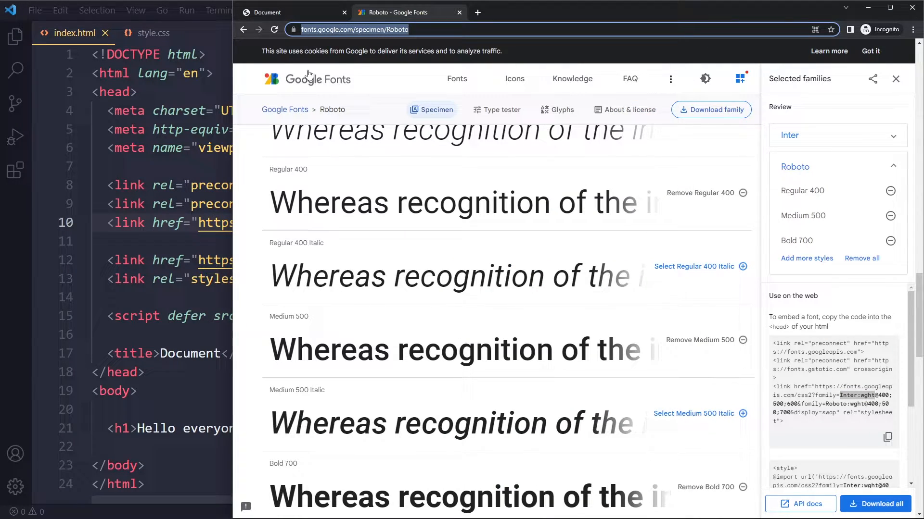
Verify the heading computes to Roboto in DevTools, then clear all of style.css
left_click(293, 12)
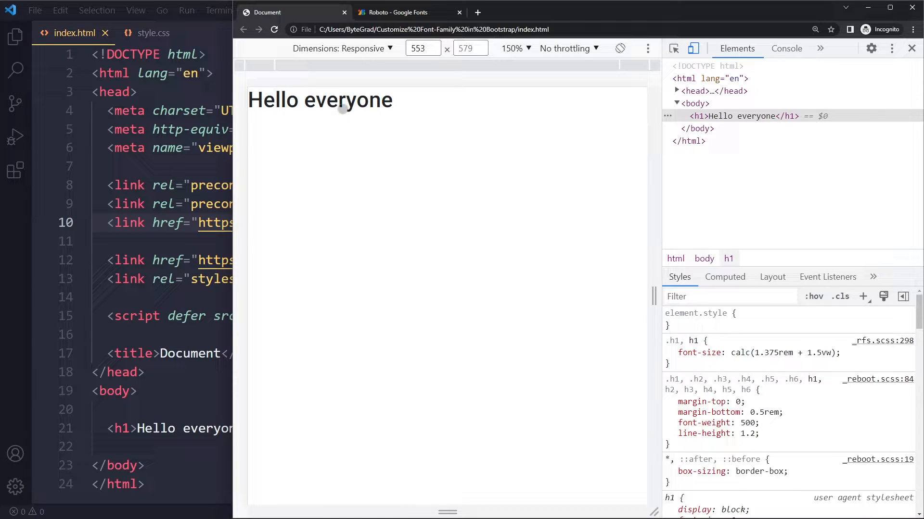
right_click(341, 106)
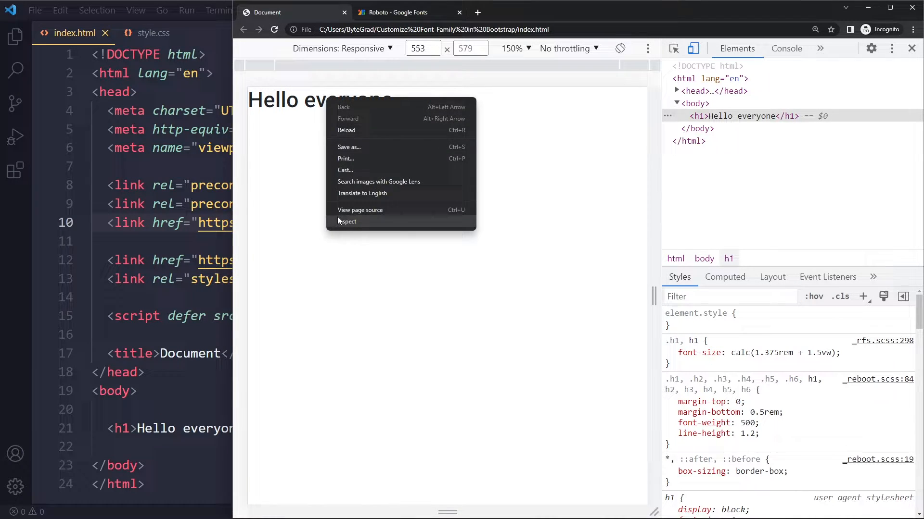
left_click(724, 277)
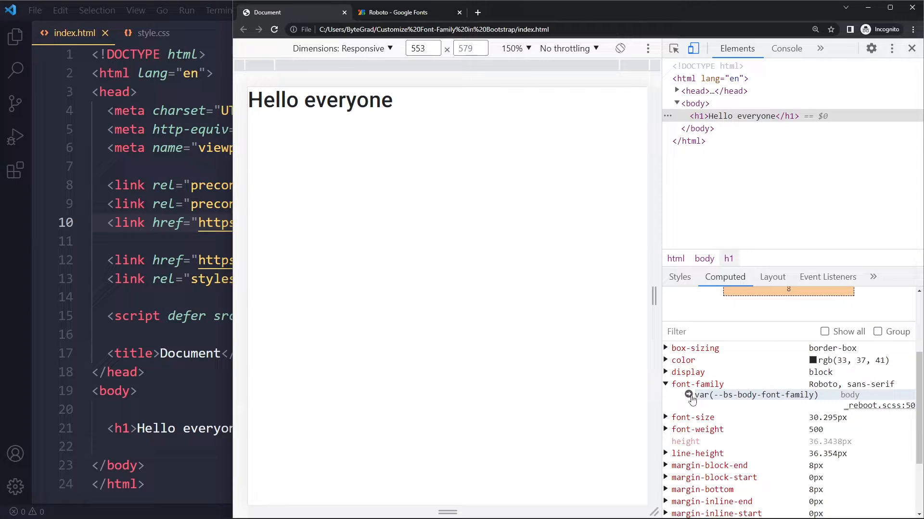
left_click(679, 277)
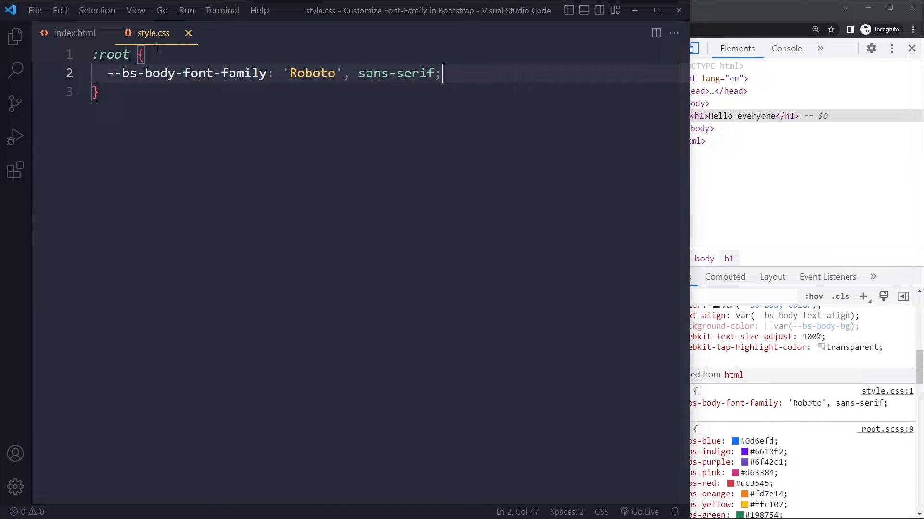
key("ctrl+a")
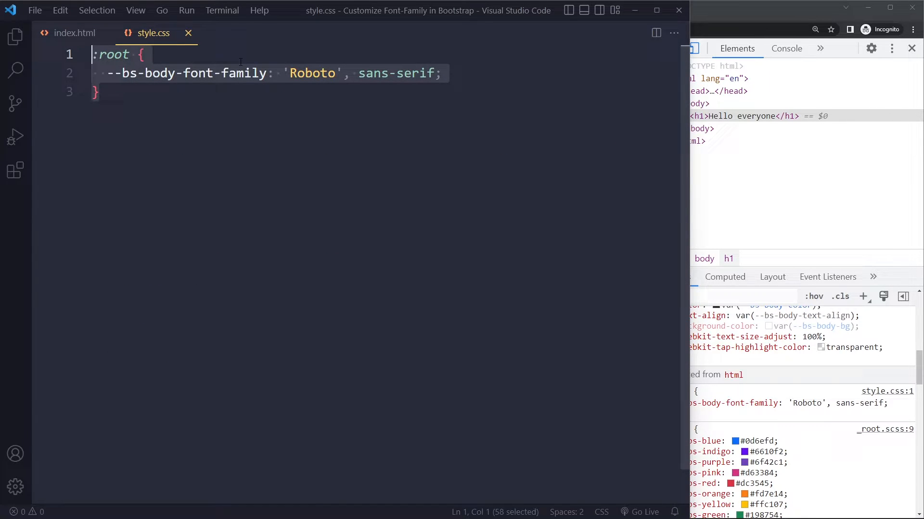
key("Delete")
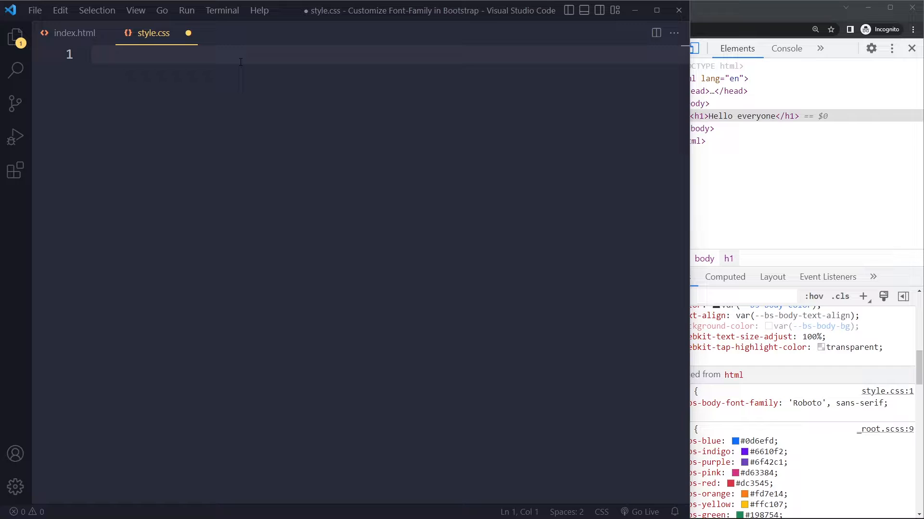
Type body { font-family: 'Roboto', sans-serif !important; } into style.css
type("body {")
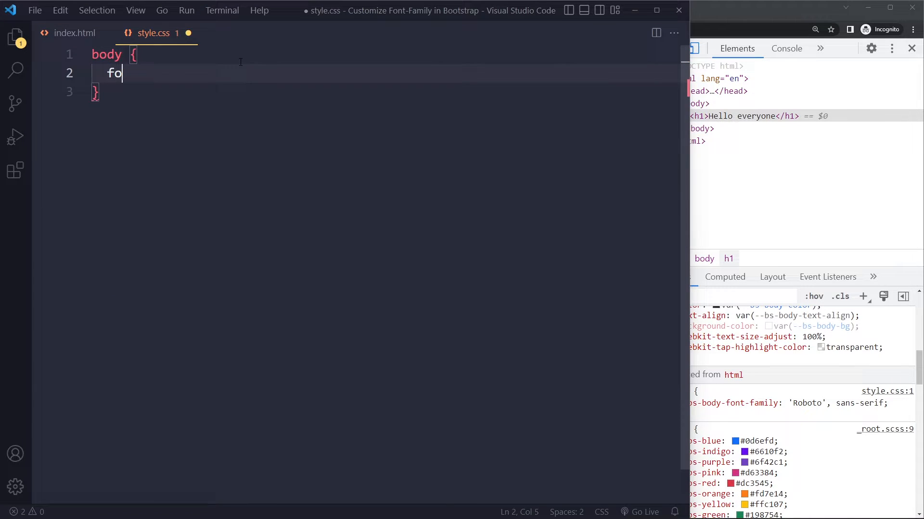
type("font-family: 'Rob")
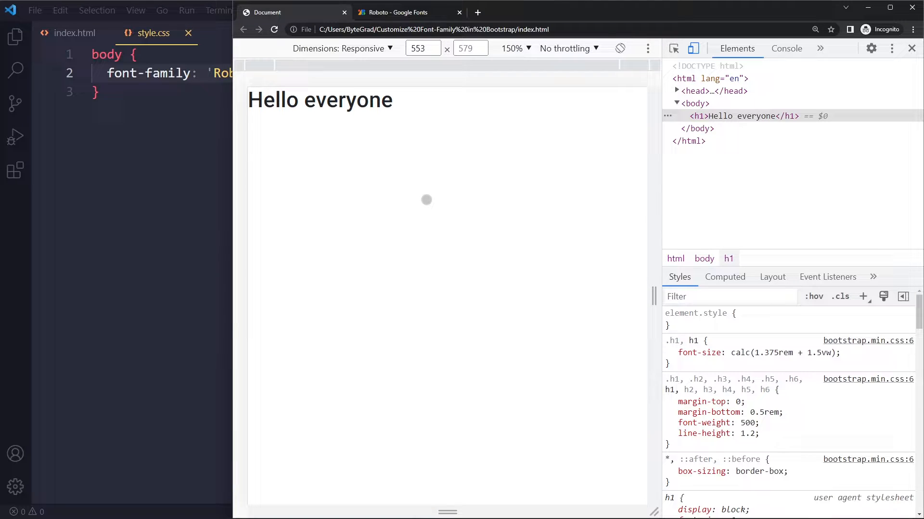
Expand the computed font-family to reveal the winning style.css:1 body rule
left_click(724, 277)
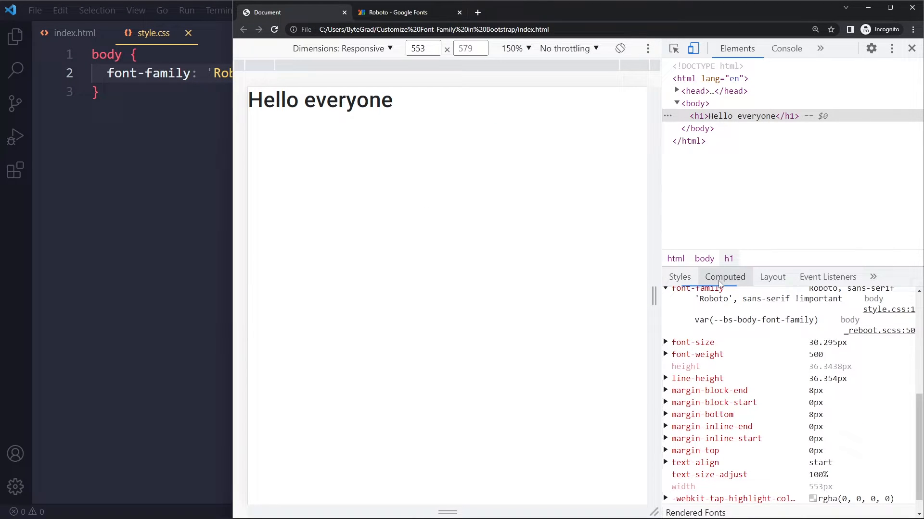
left_click(679, 277)
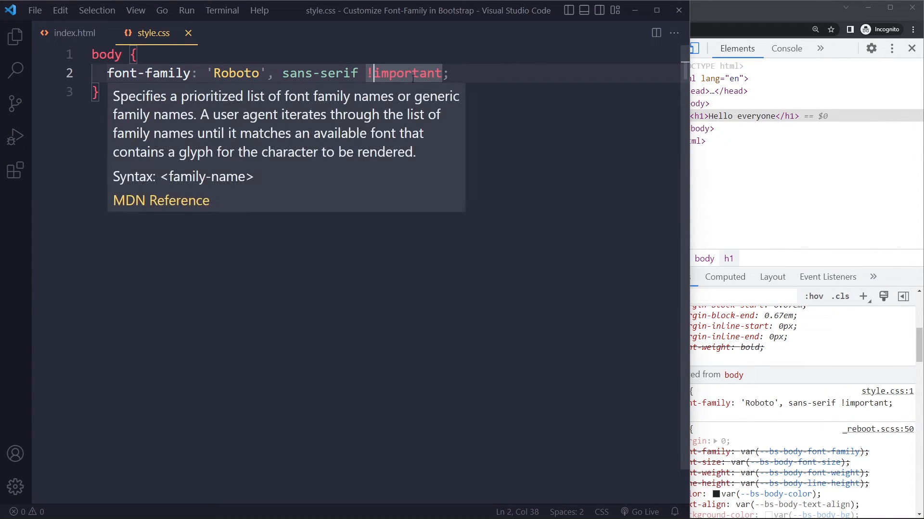
Bring up the Bootstrap project's index.html, which links main.css and bootstrap.bundle.min.js
left_click(449, 73)
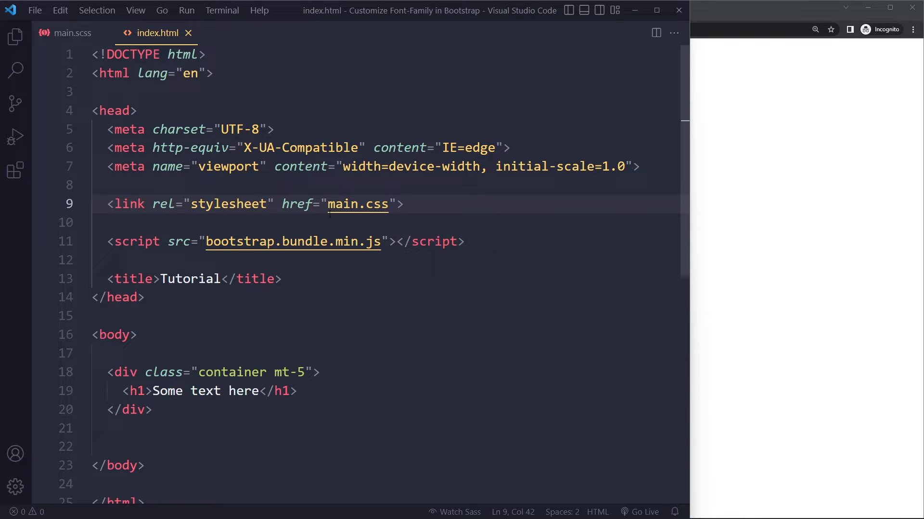
Show the Explorer sidebar to review the src folder files, then hide it
left_click(16, 36)
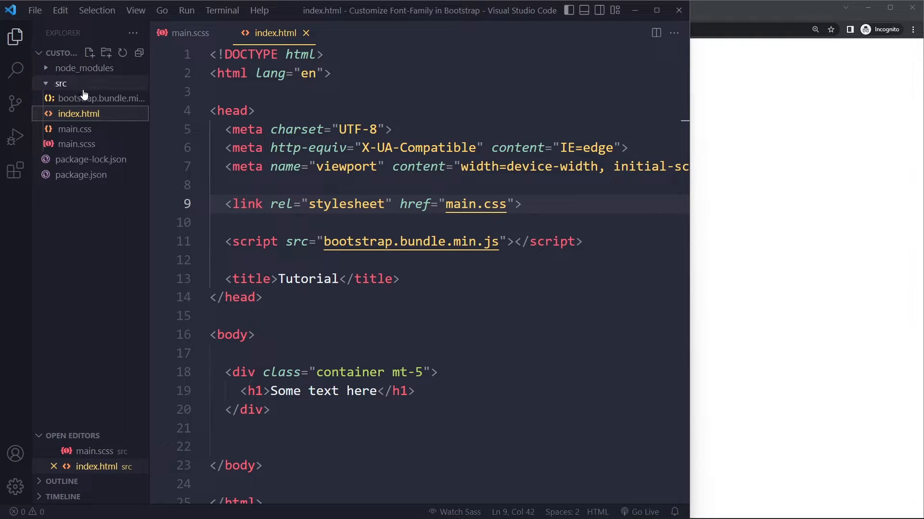
mouse_move(16, 36)
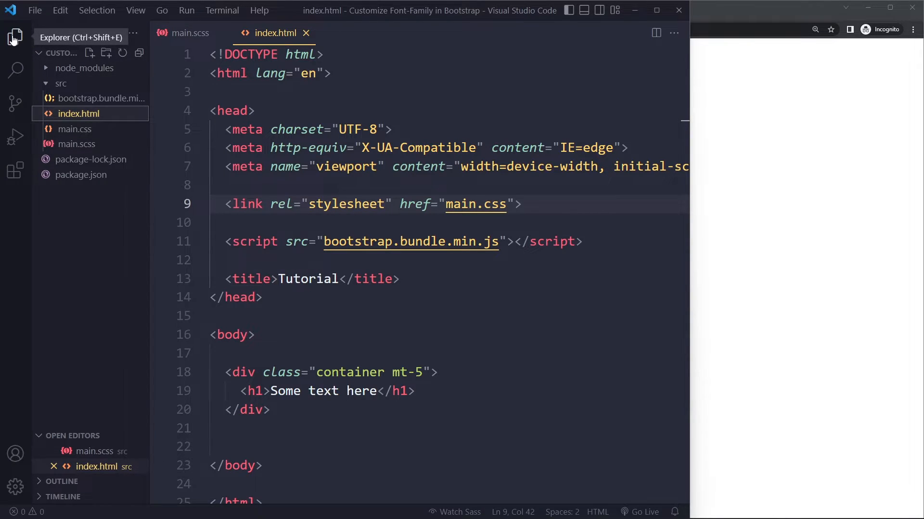
left_click(15, 36)
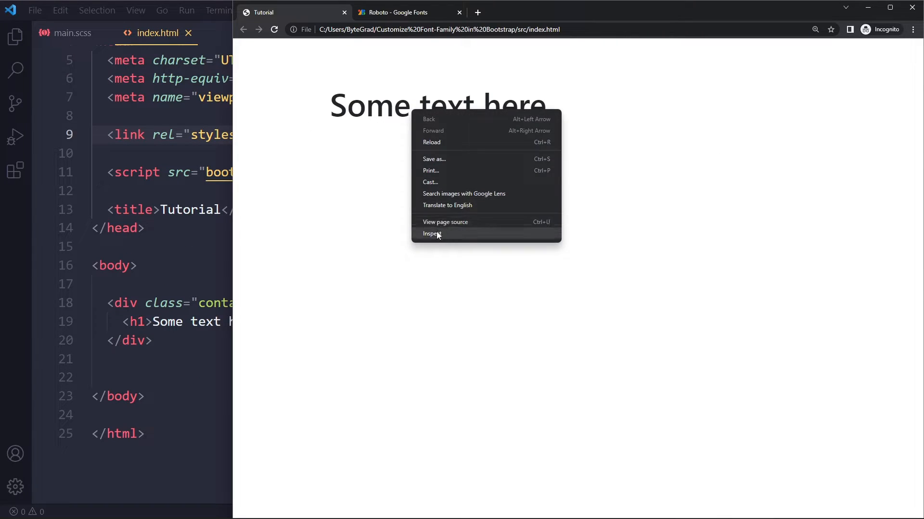
Inspect the heading and follow its system-ui font to --bs-body-font-family in main.css
left_click(431, 233)
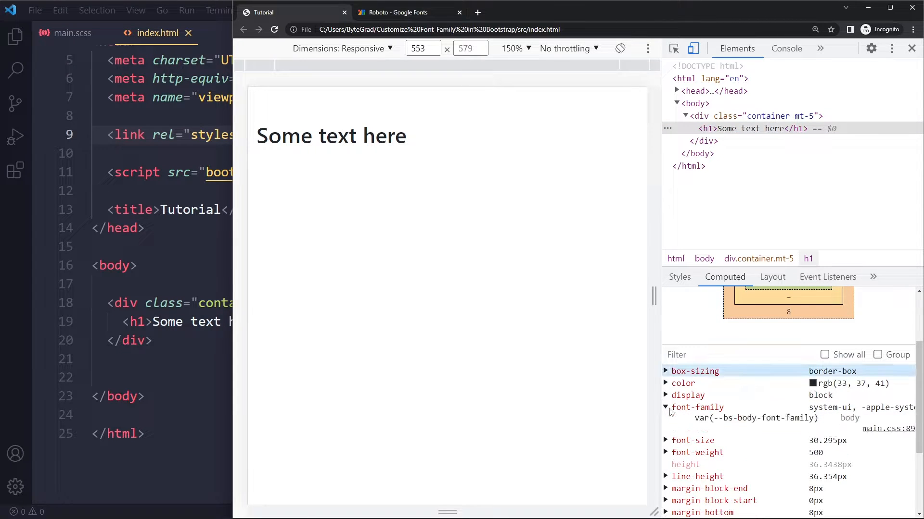
left_click(679, 278)
type(":root {")
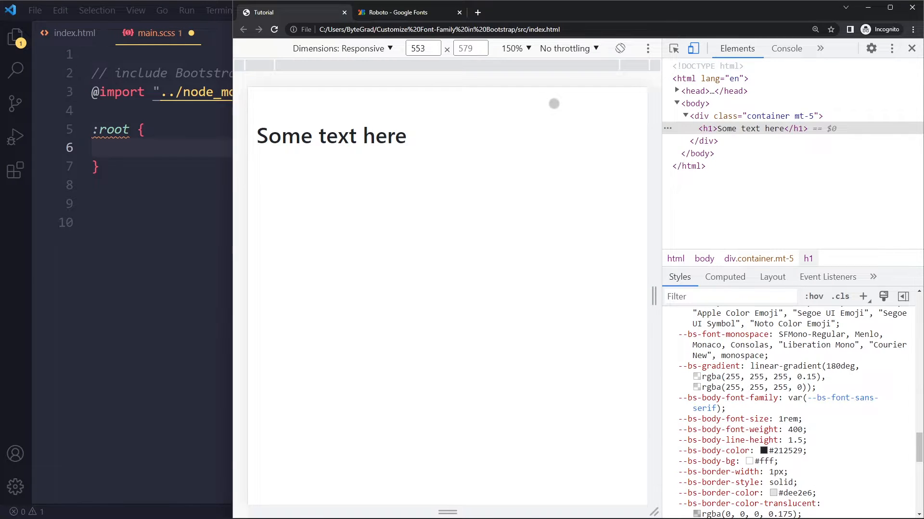
In main.scss's :root block, set --bs-body-font-family to 'Roboto', sans-serif
type("--bs-body-font-family: '")
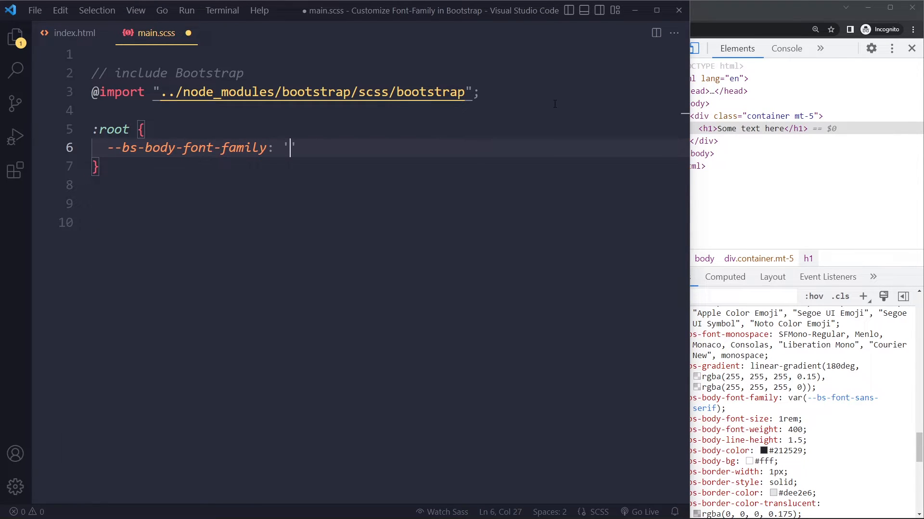
type("Roboto', sans")
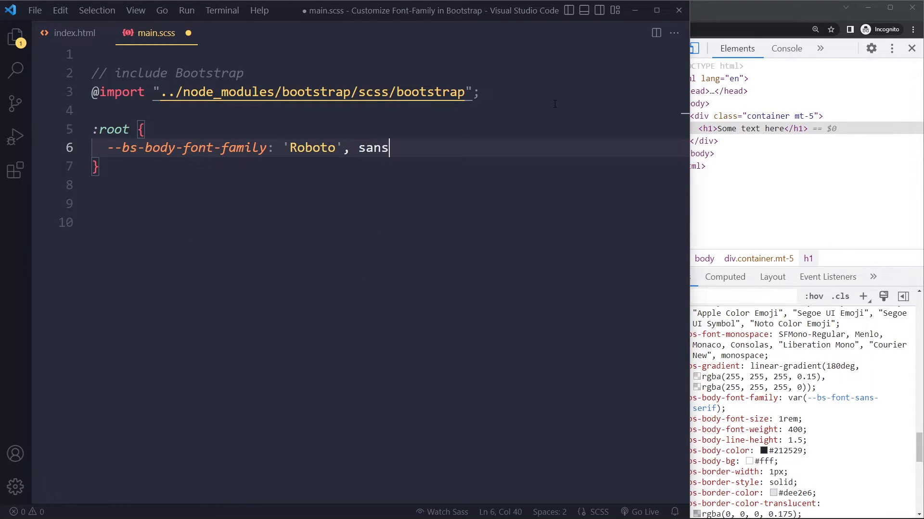
type("-serif;")
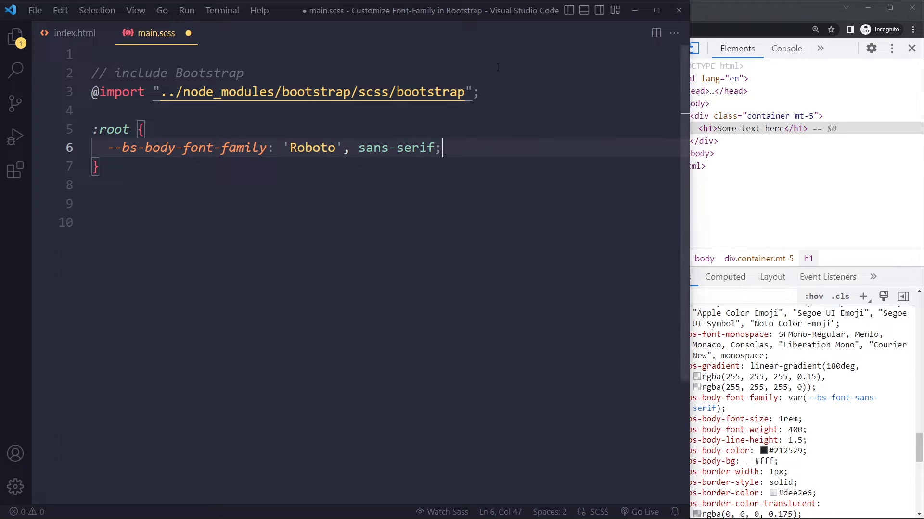
left_click(75, 34)
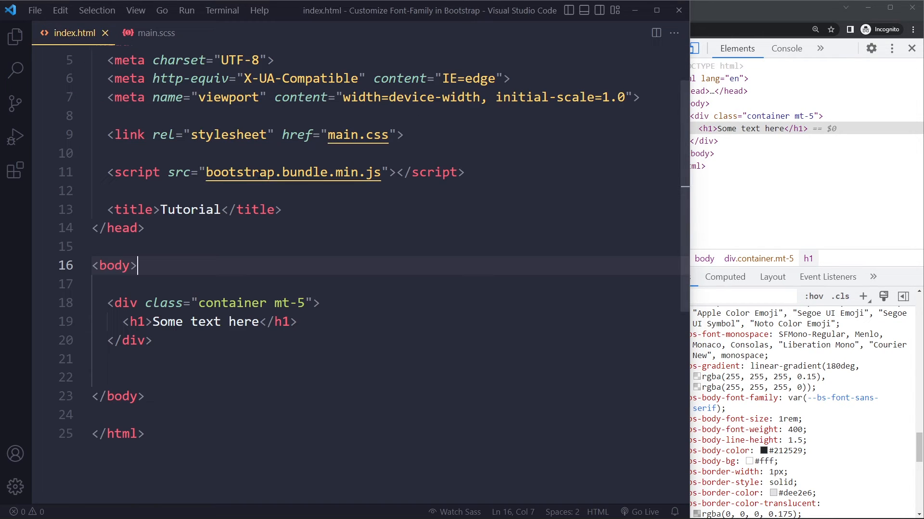
left_click(155, 33)
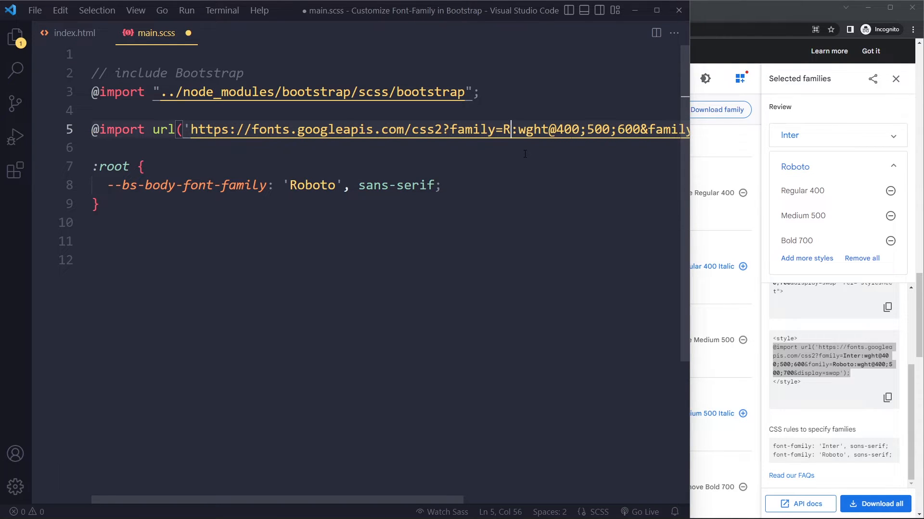
type("oboto")
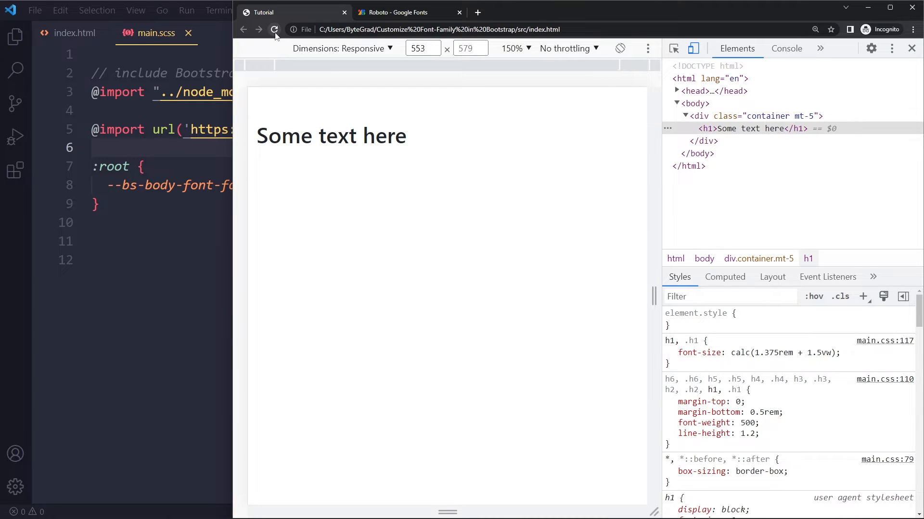
Reload the page and verify the heading's computed font-family is Roboto via --bs-body-font-family
left_click(725, 277)
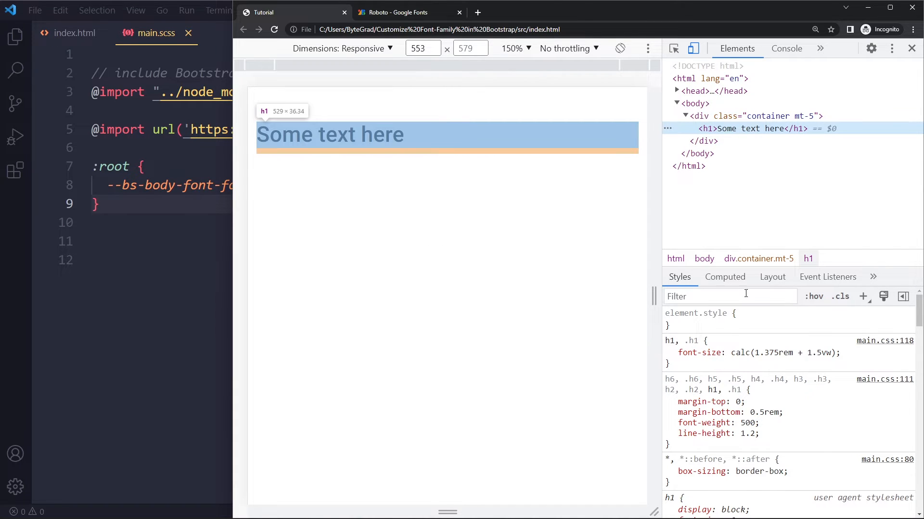
left_click(725, 277)
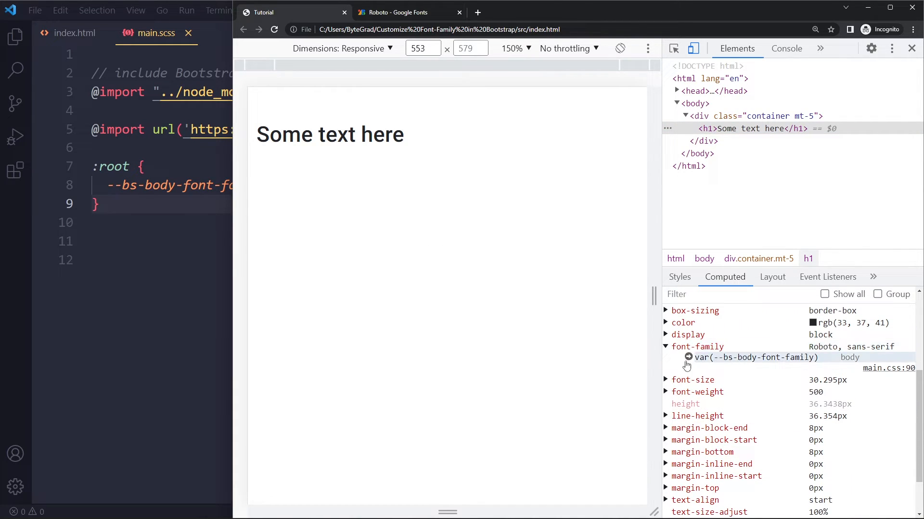
left_click(679, 277)
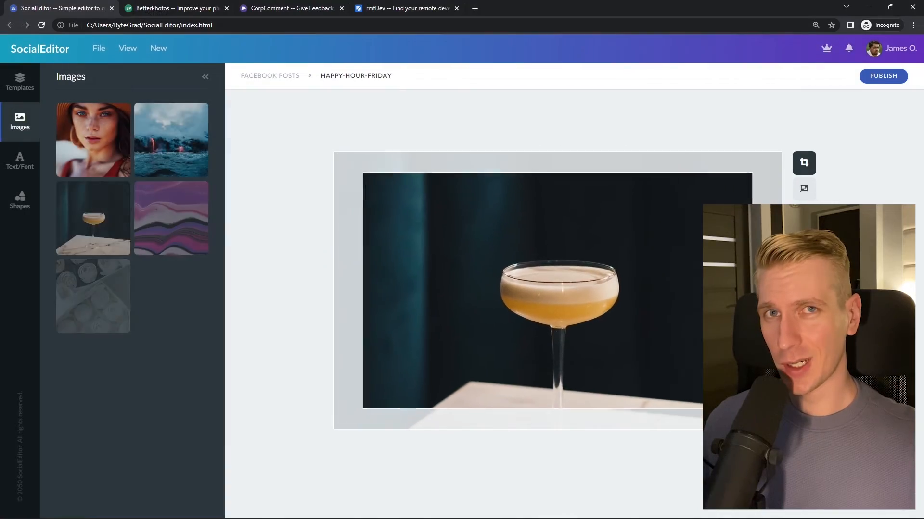
left_click(175, 8)
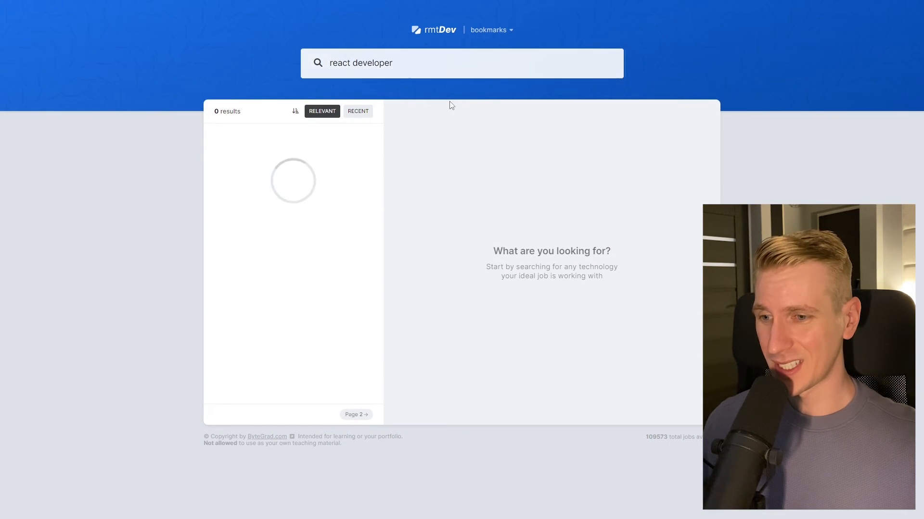
left_click(58, 8)
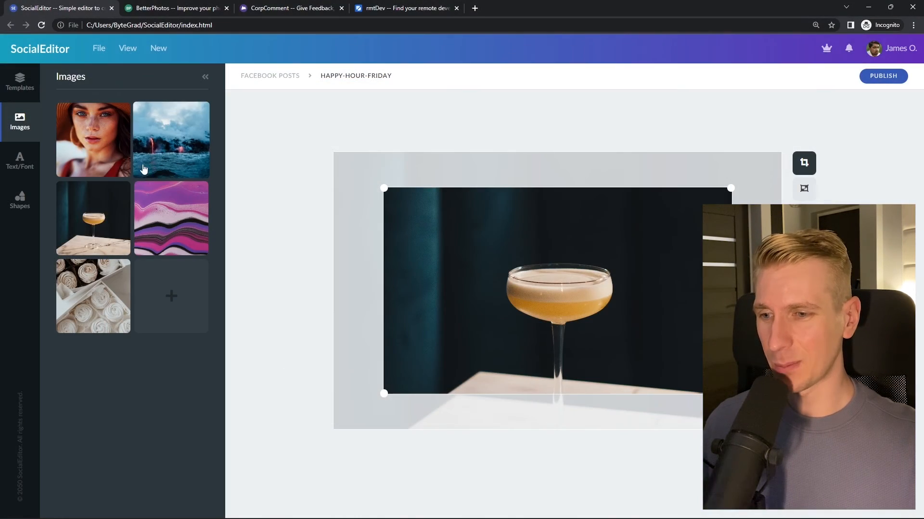
mouse_move(370, 292)
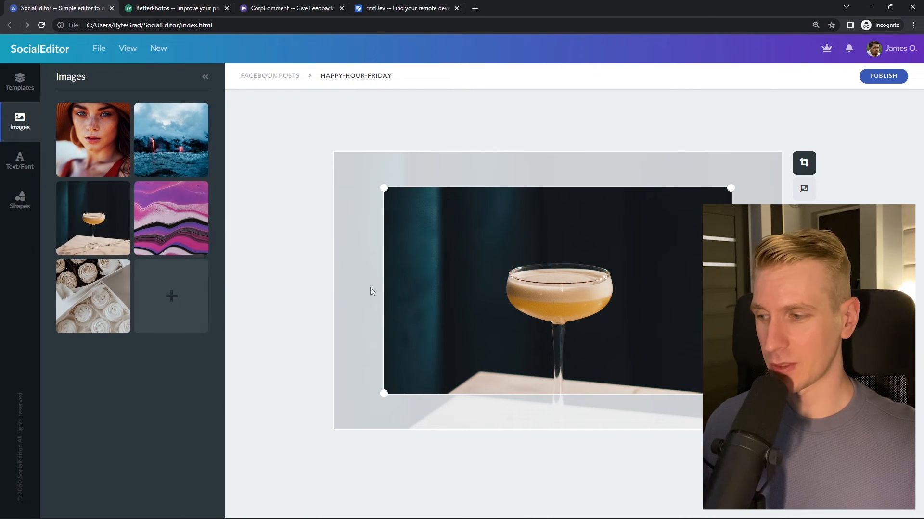
left_click(175, 7)
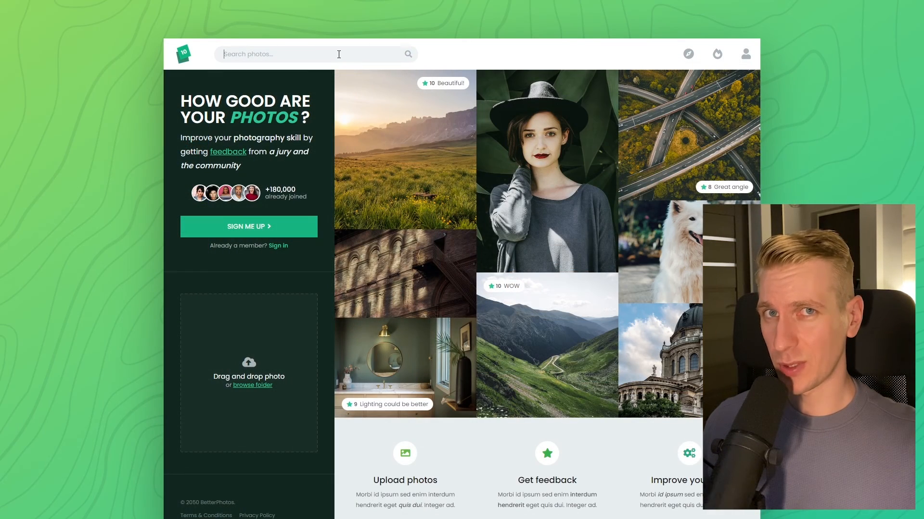